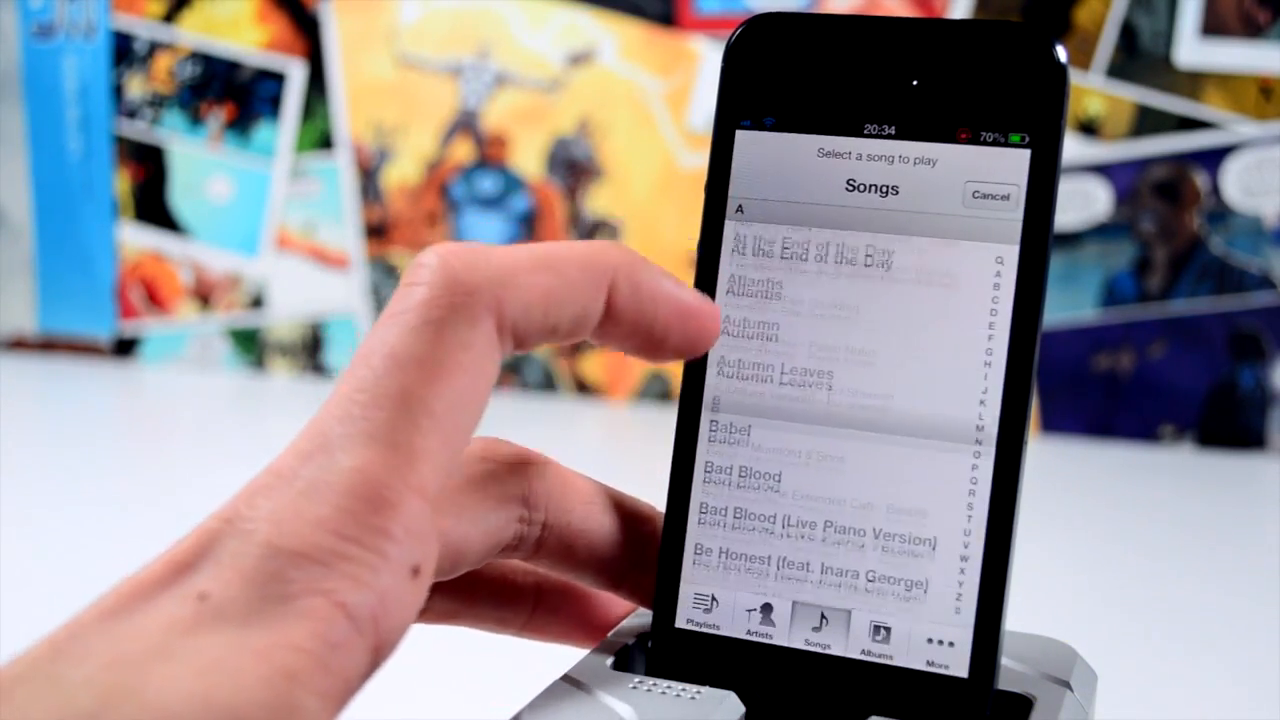
pyautogui.scroll(-3)
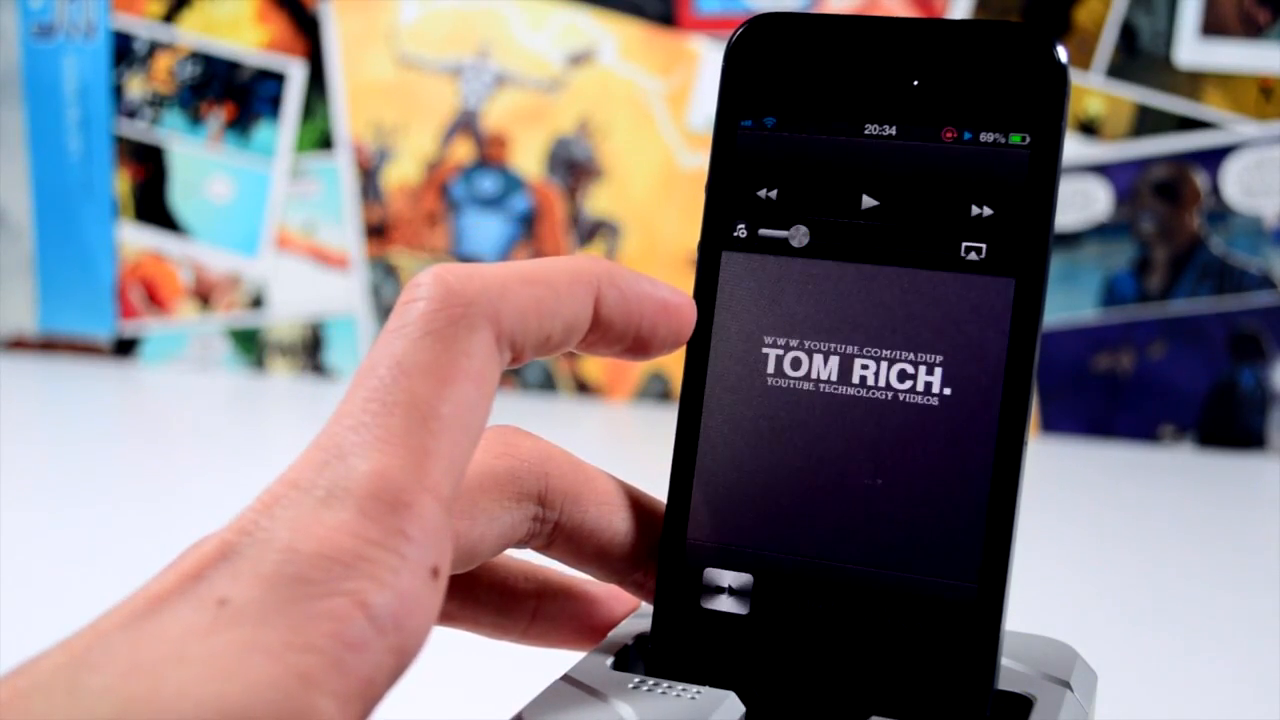
pyautogui.click(866, 202)
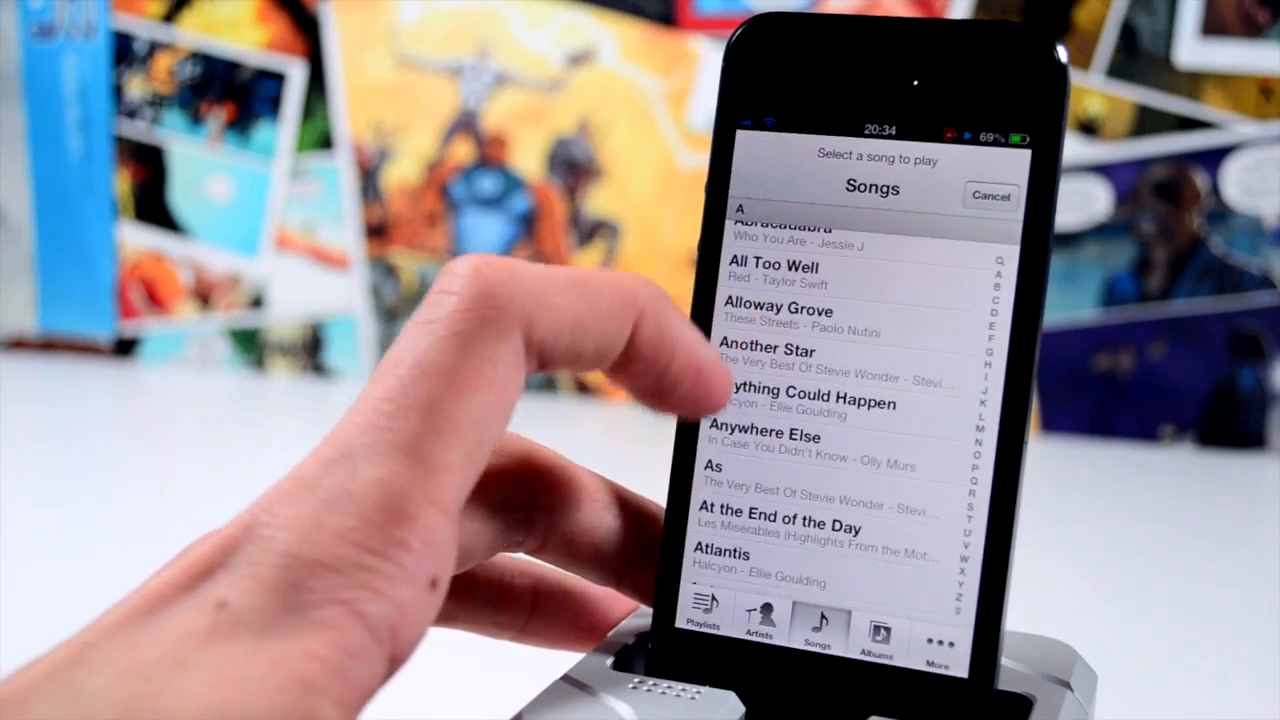
pyautogui.scroll(-3)
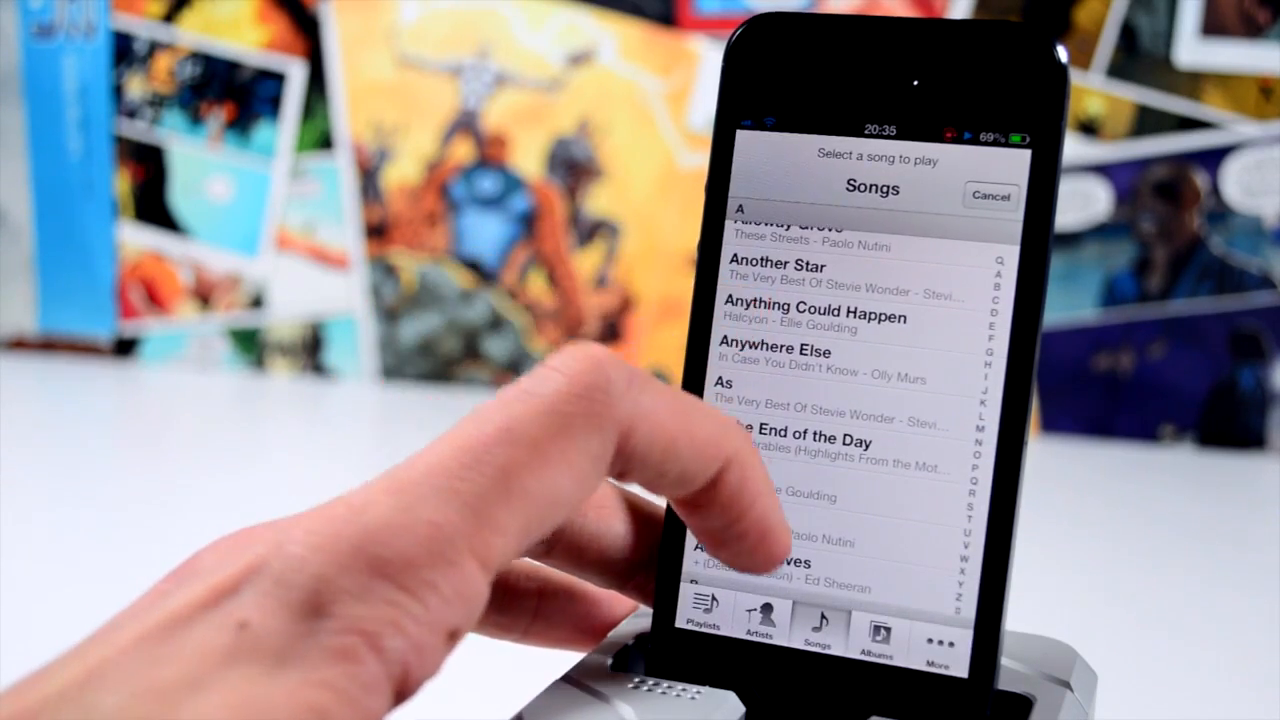
pyautogui.click(790, 540)
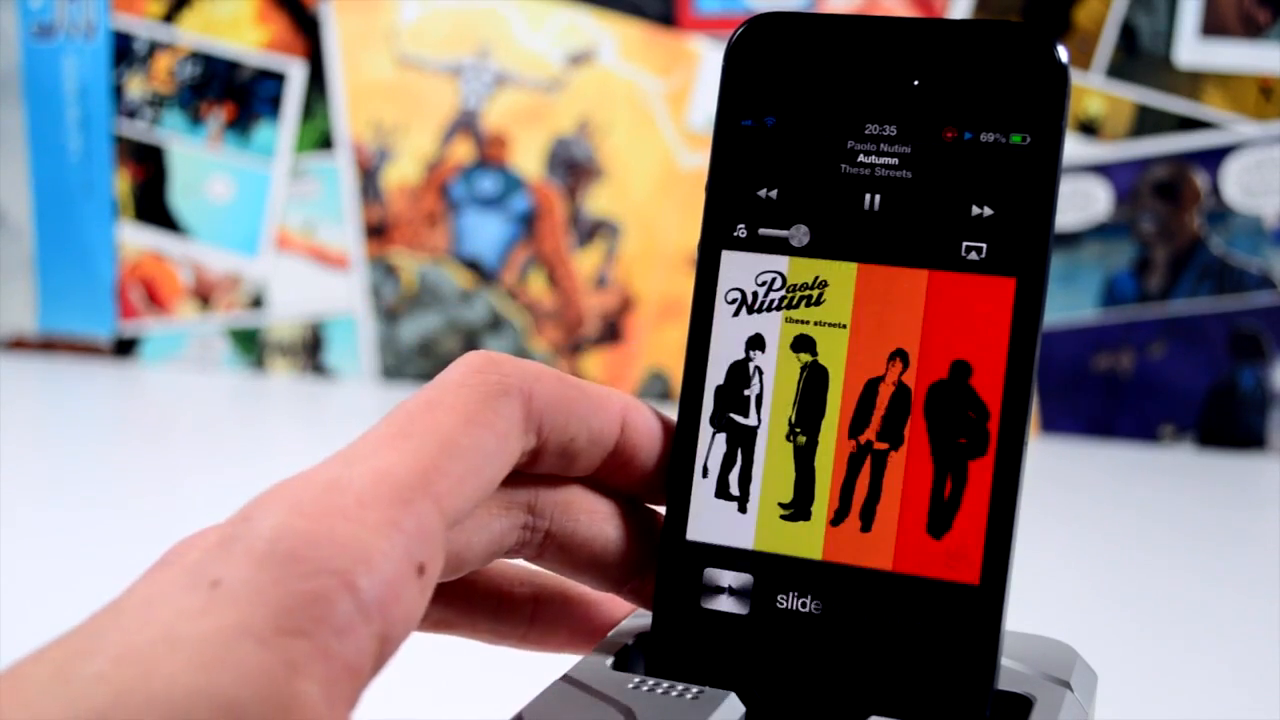